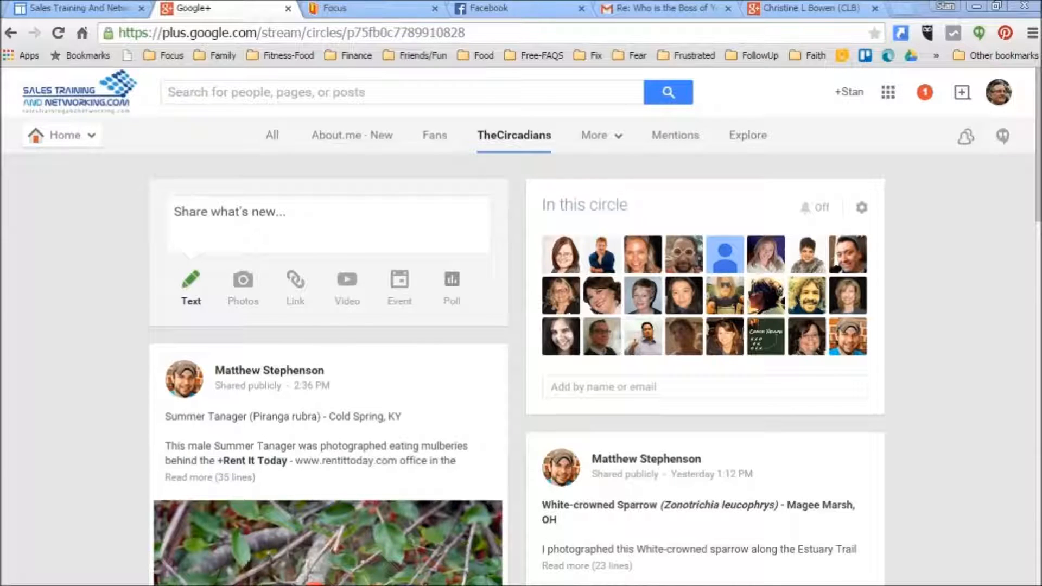
# Step: Start a new post and remove TheCircadians circle so no audience is set
pyautogui.click(325, 224)
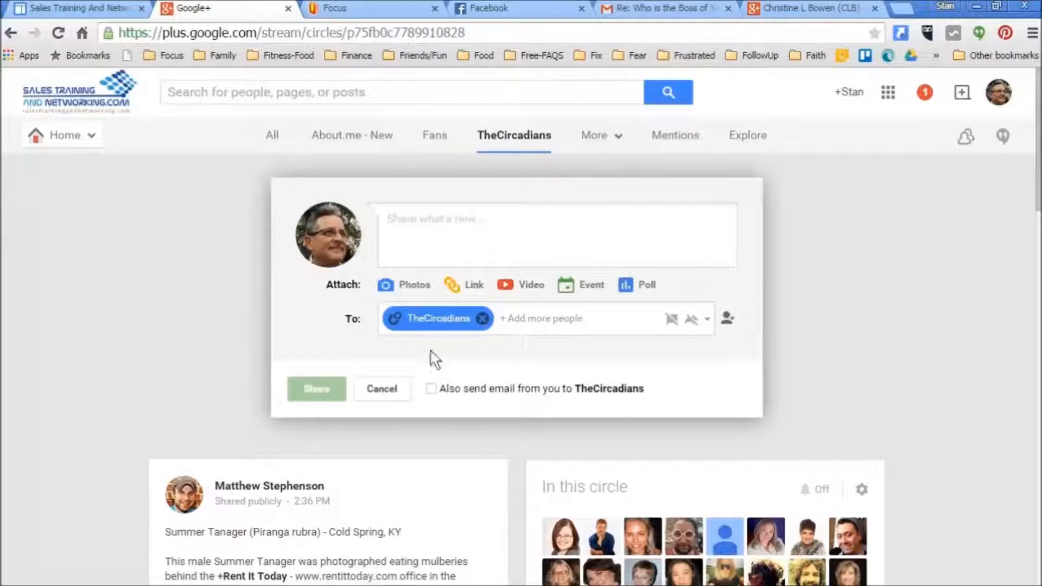
pyautogui.moveTo(492, 336)
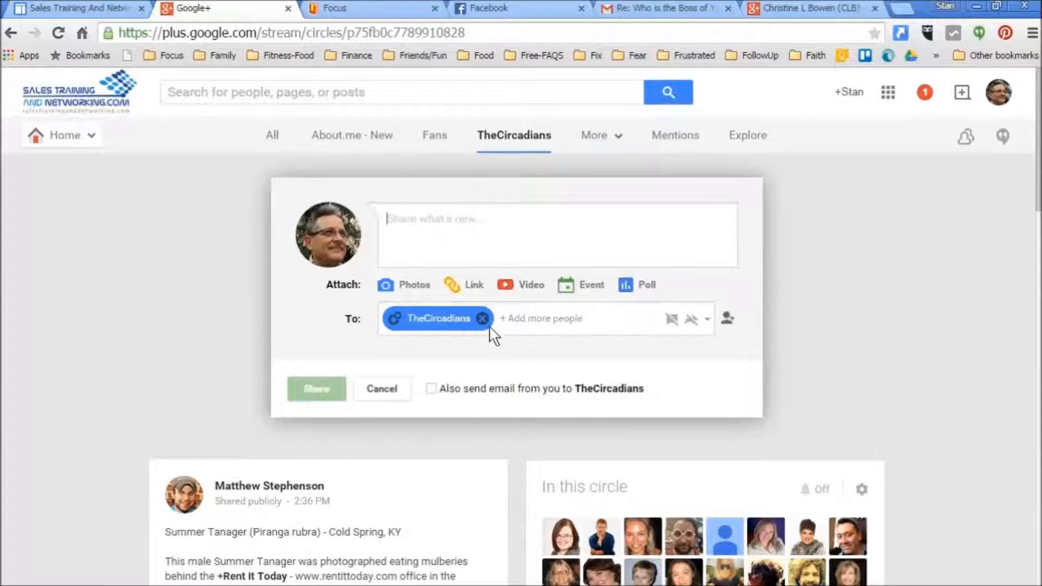
pyautogui.click(482, 318)
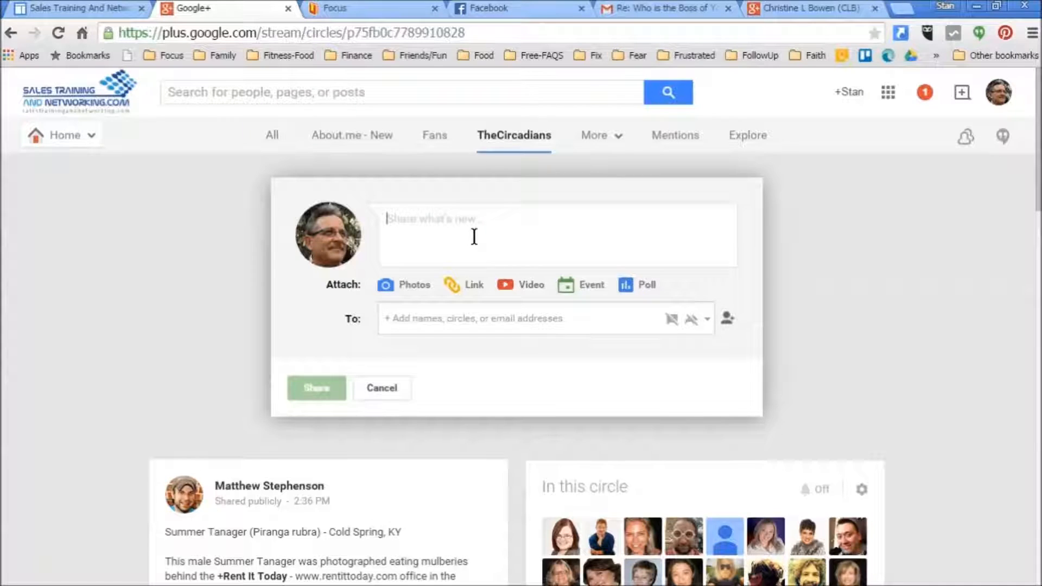
# Step: Write 'Hello' and address the post only to the Stan Bush profile
pyautogui.write('Hello')
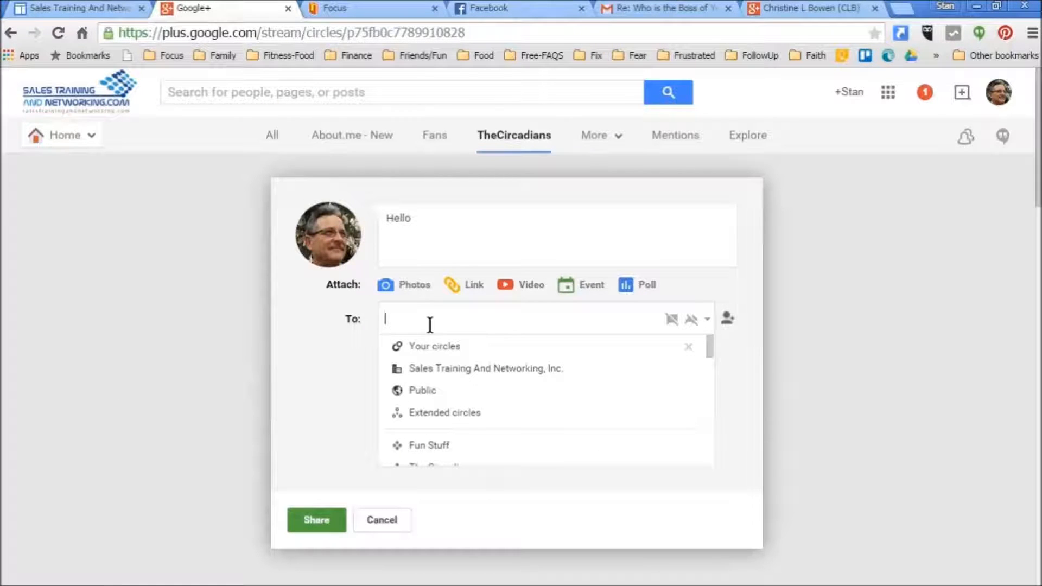
pyautogui.write('Stan Bush')
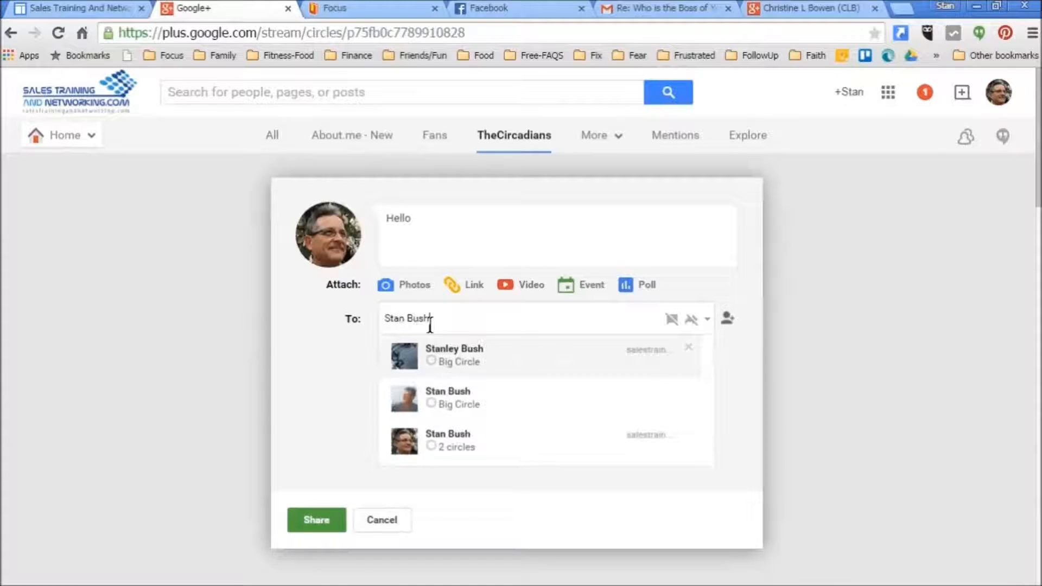
pyautogui.click(448, 399)
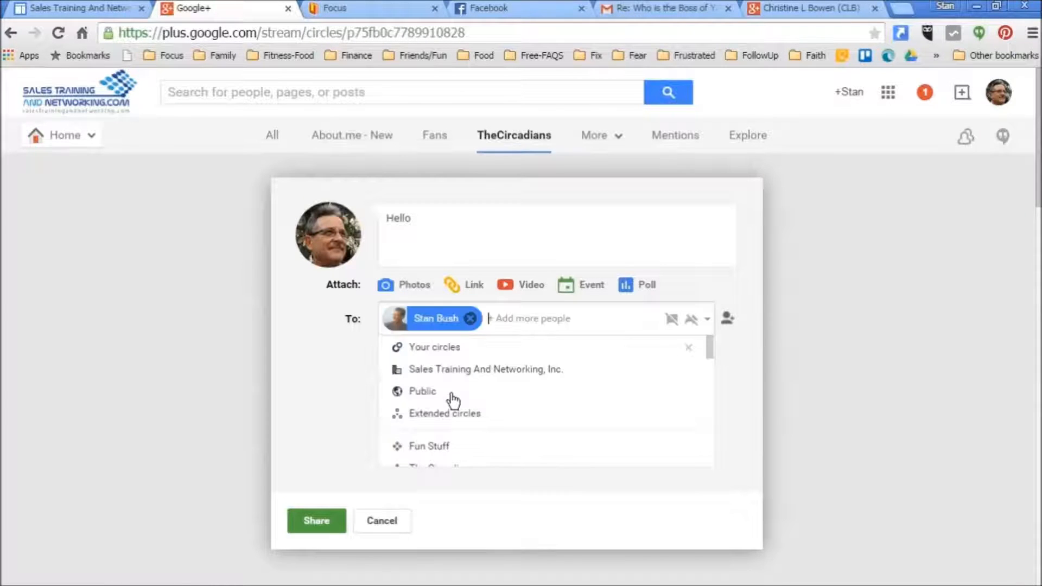
# Step: Disable comments and reshares, then share the post privately
pyautogui.click(707, 320)
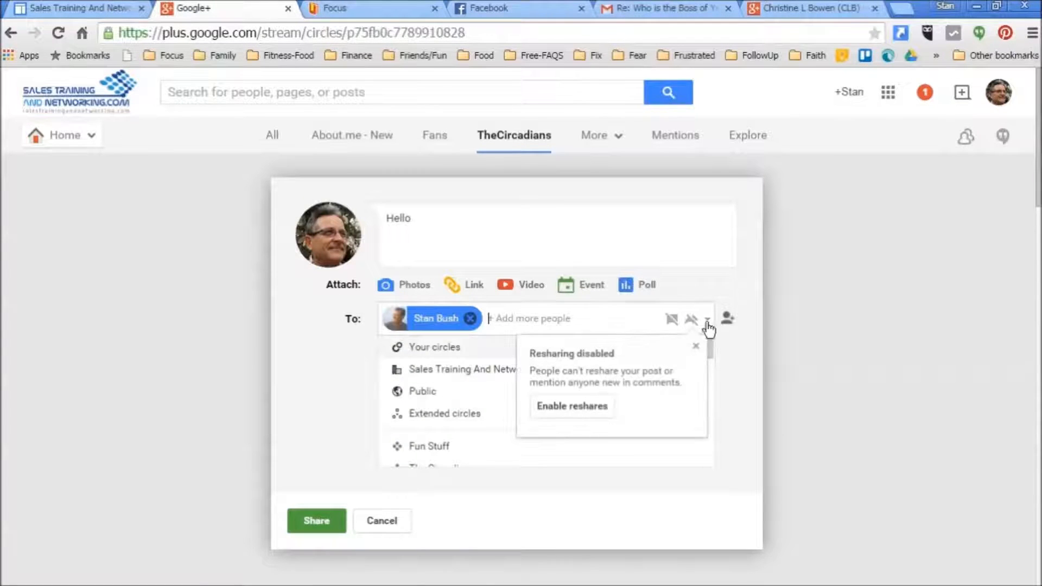
pyautogui.click(707, 319)
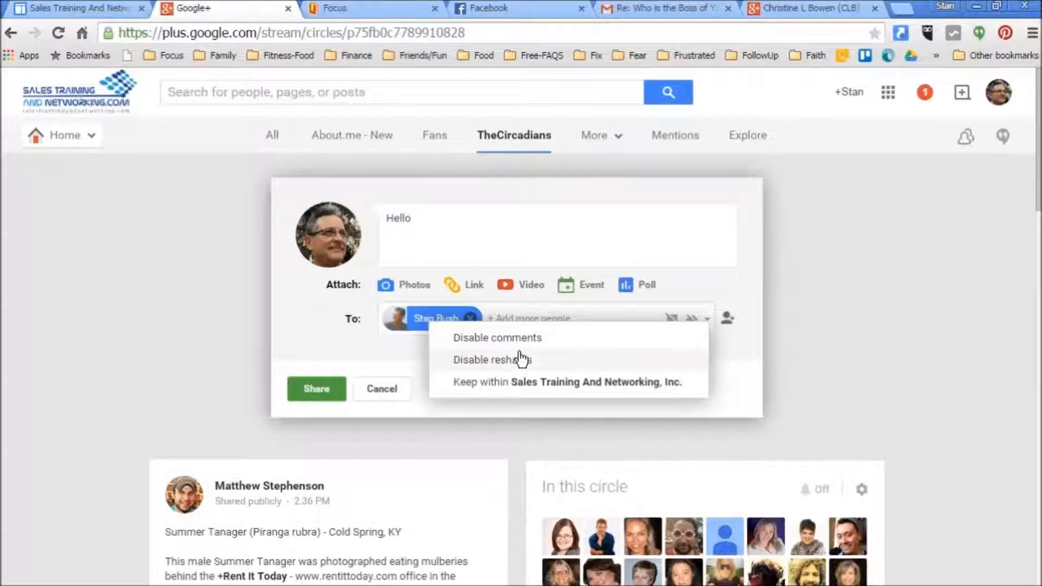
pyautogui.click(568, 396)
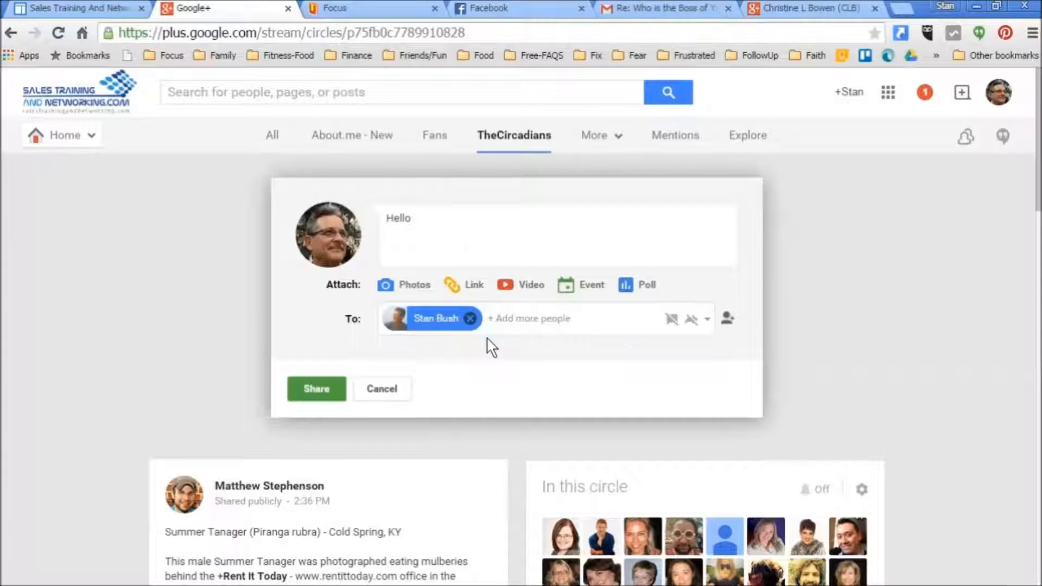
pyautogui.moveTo(721, 429)
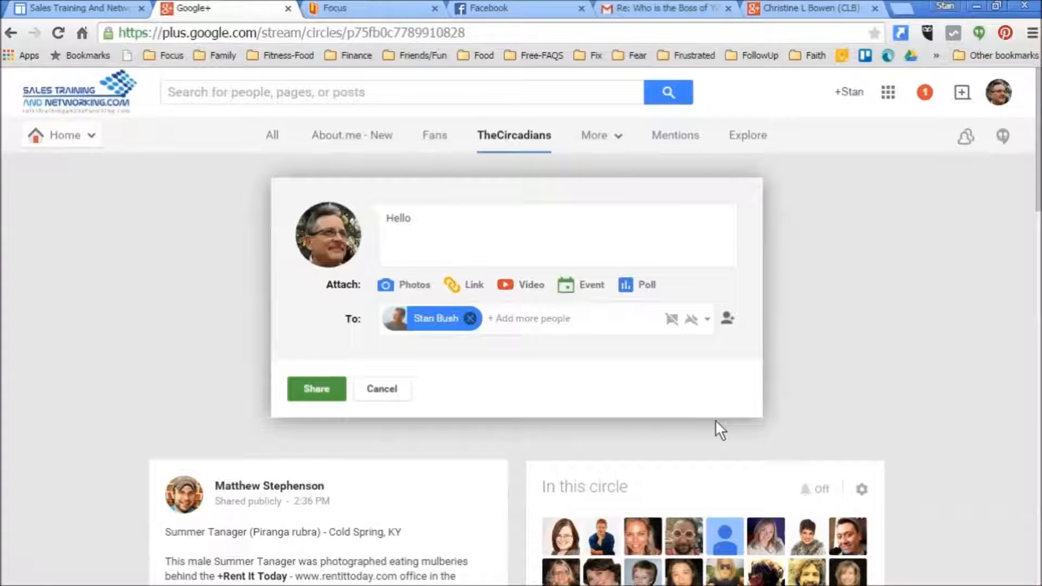
pyautogui.moveTo(597, 370)
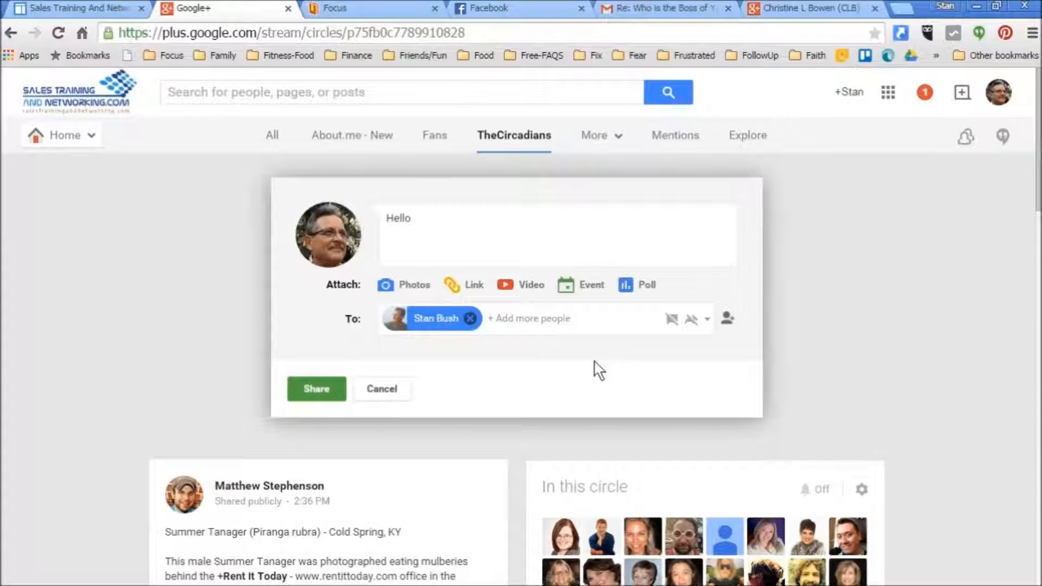
pyautogui.click(316, 389)
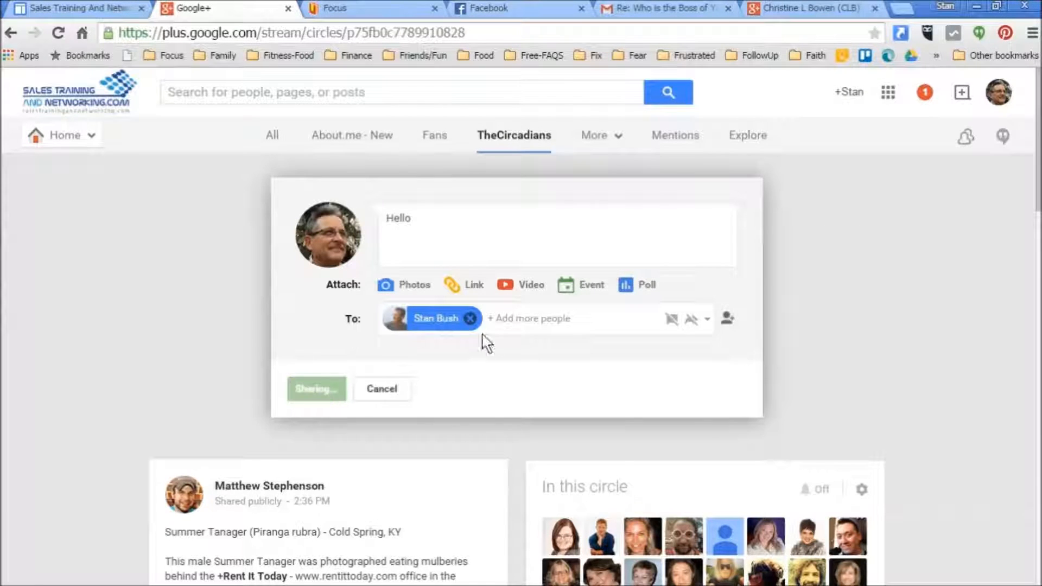
pyautogui.click(316, 389)
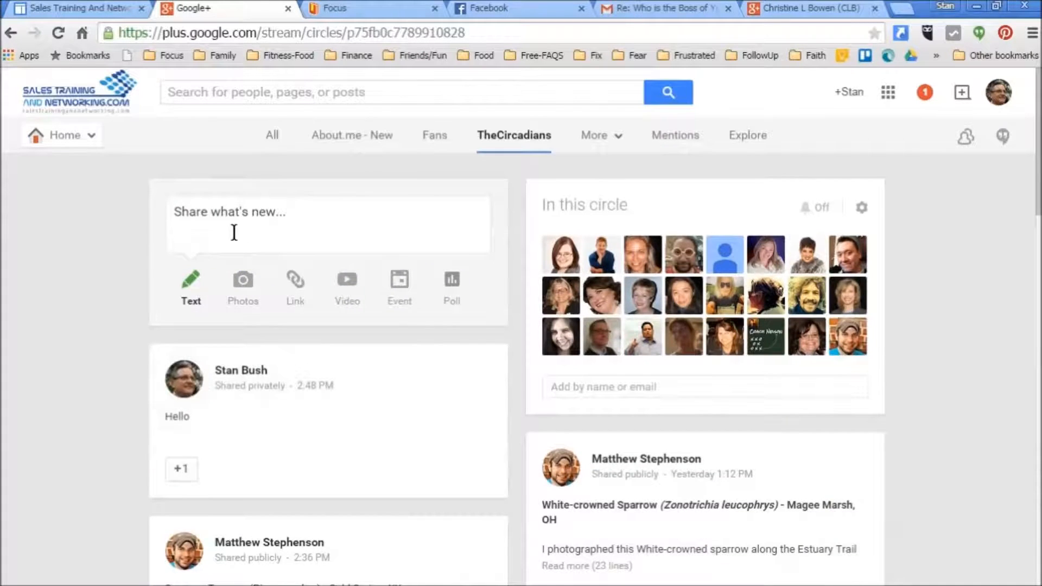
# Step: Draft another 'Hello' post and remove the default TheCircadians circle
pyautogui.click(326, 225)
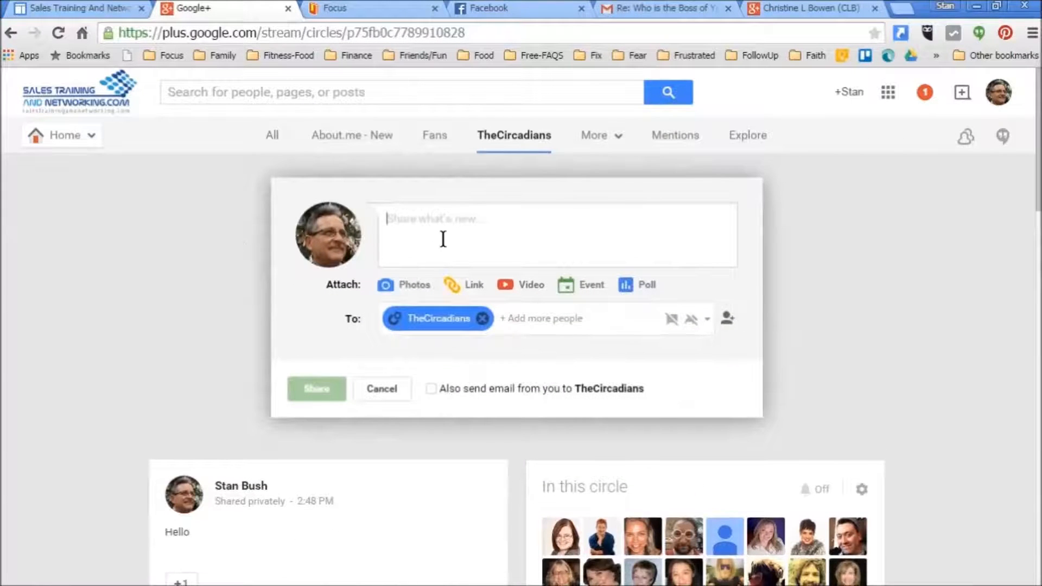
pyautogui.write('Hello')
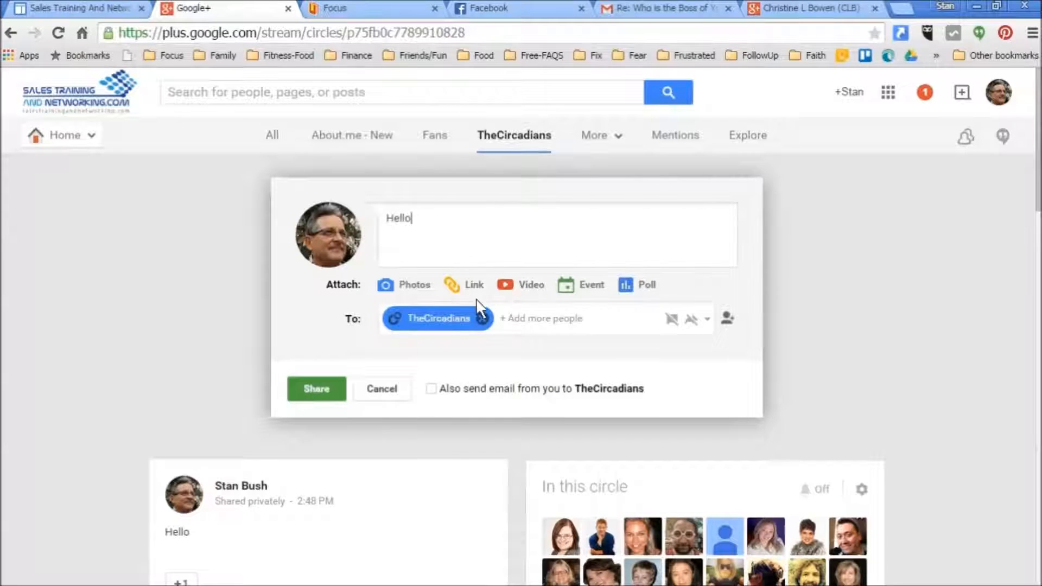
pyautogui.click(483, 318)
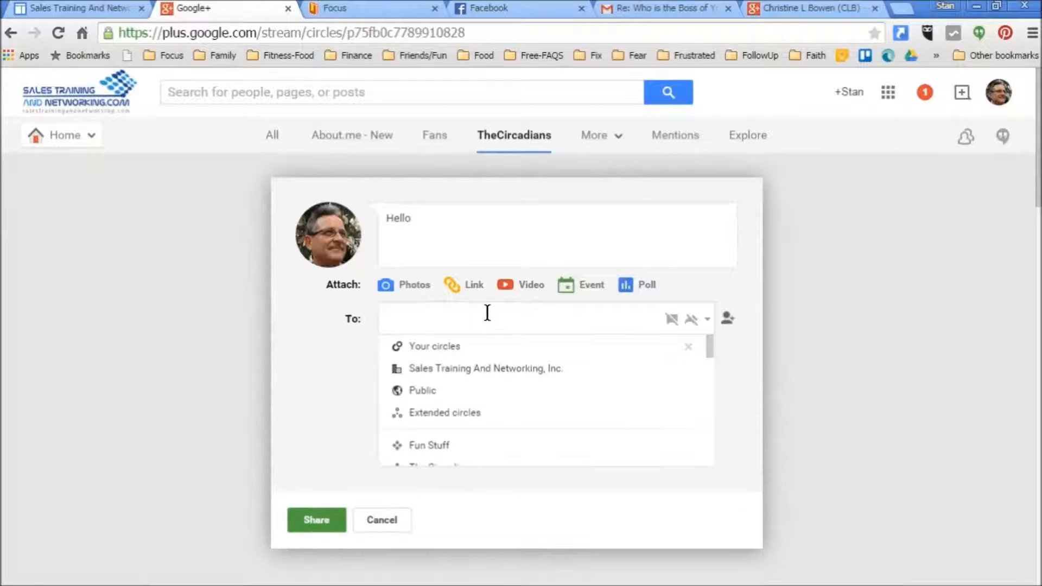
# Step: Address it to The Original Circadians community's The Circadian category
pyautogui.write('The Circ')
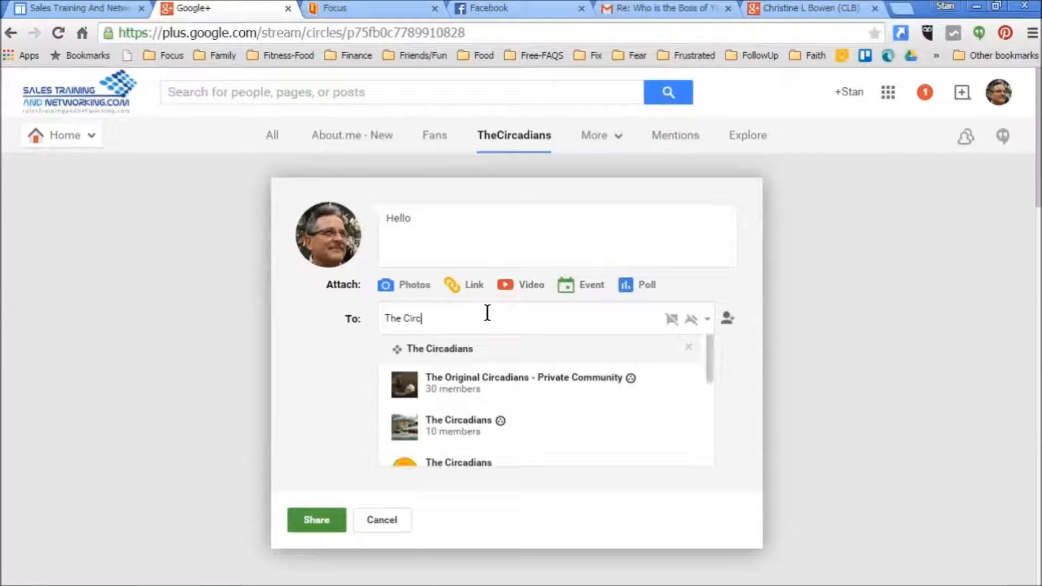
pyautogui.click(528, 382)
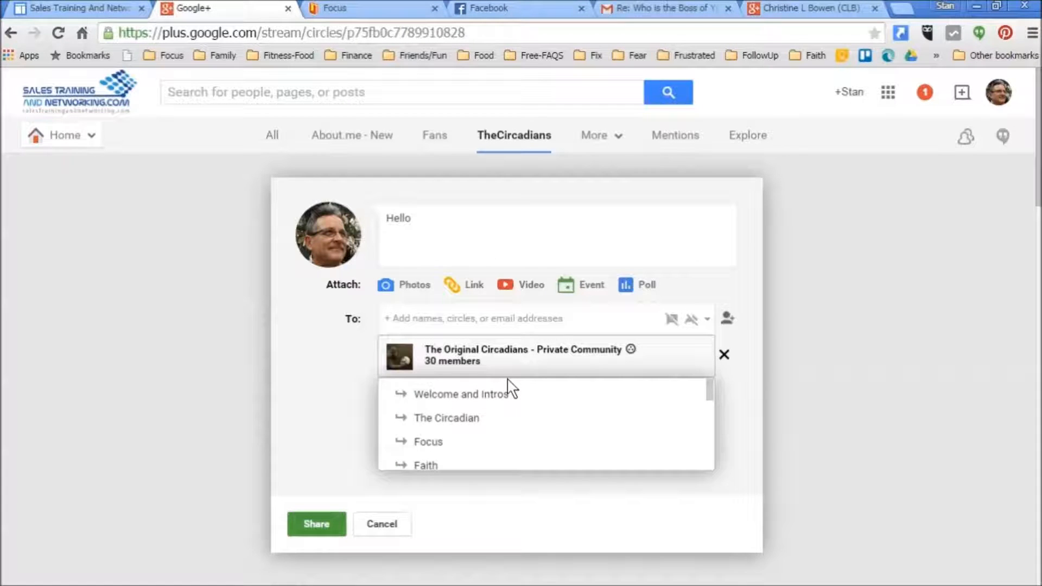
pyautogui.moveTo(456, 423)
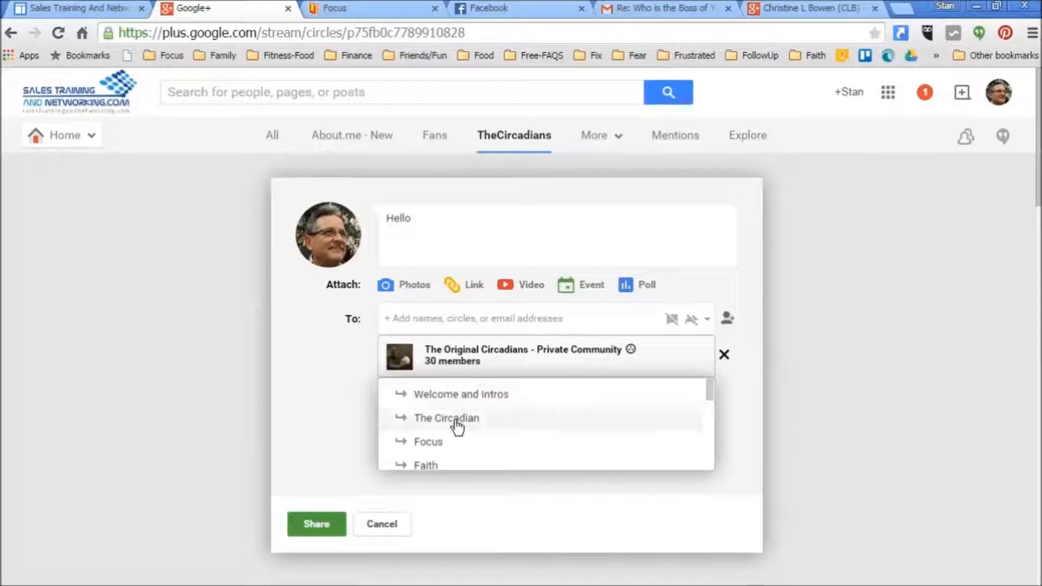
pyautogui.click(524, 349)
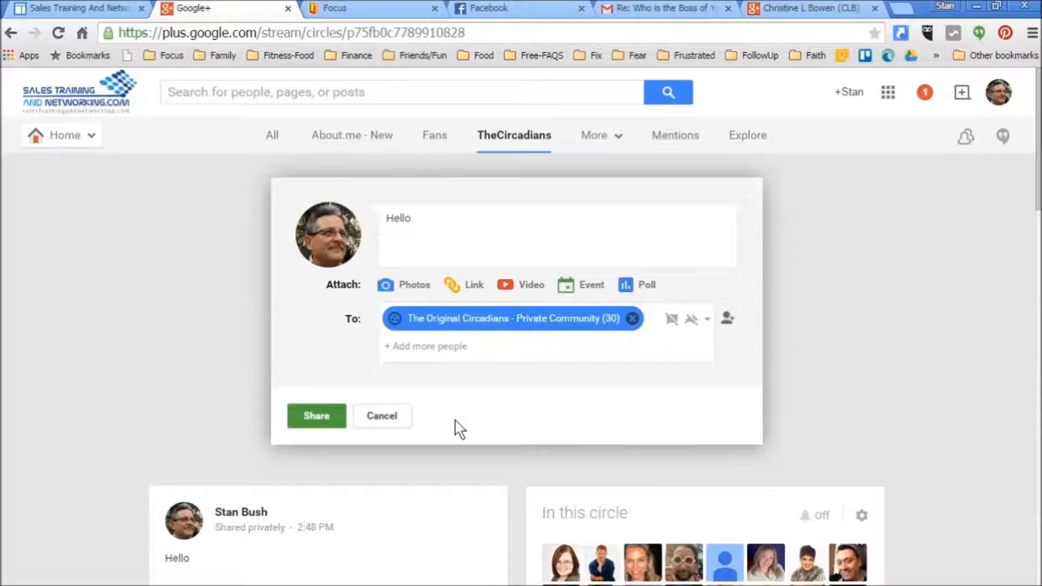
pyautogui.click(691, 319)
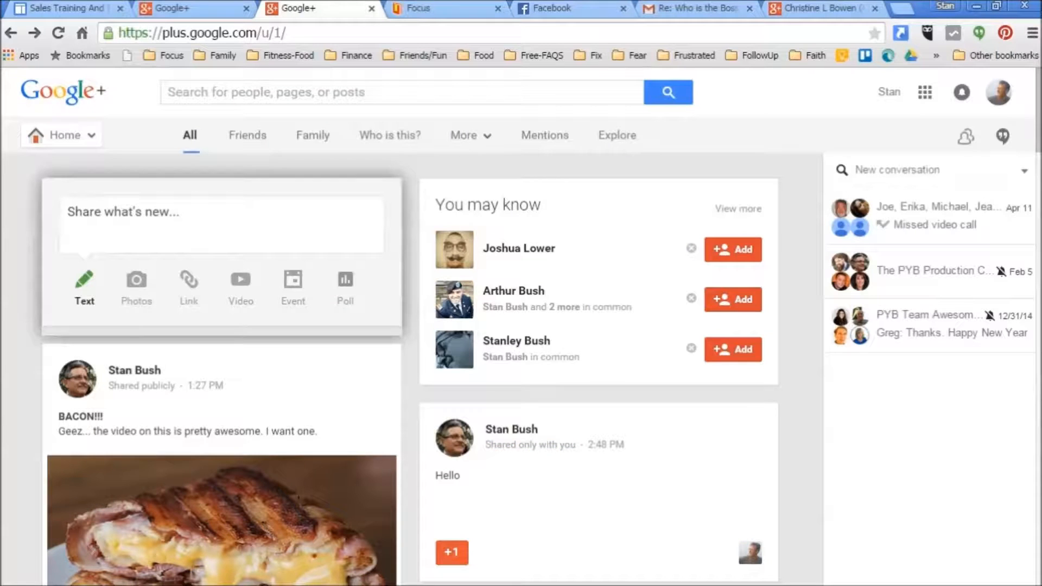
pyautogui.moveTo(733, 433)
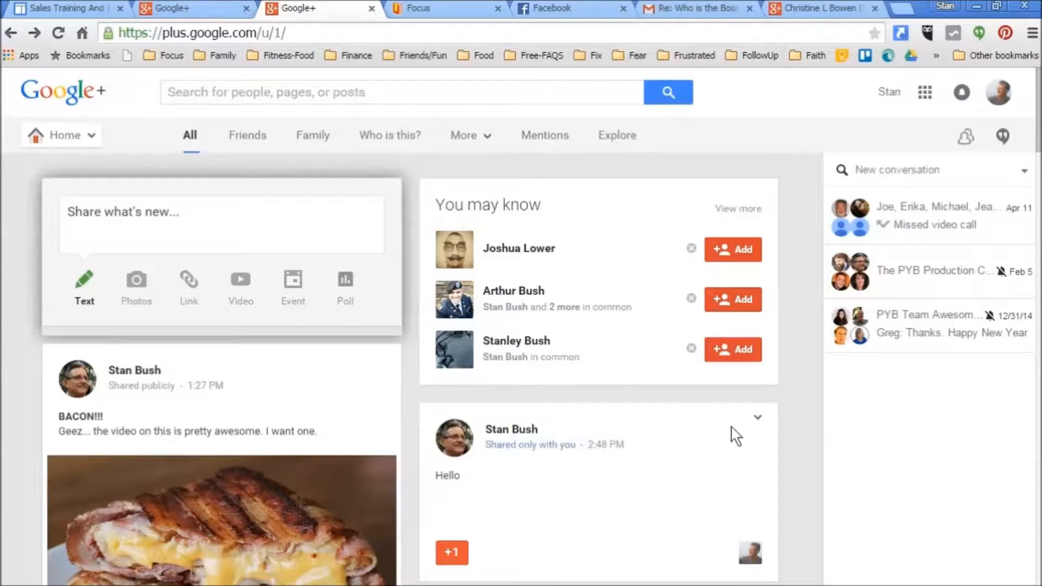
pyautogui.moveTo(758, 425)
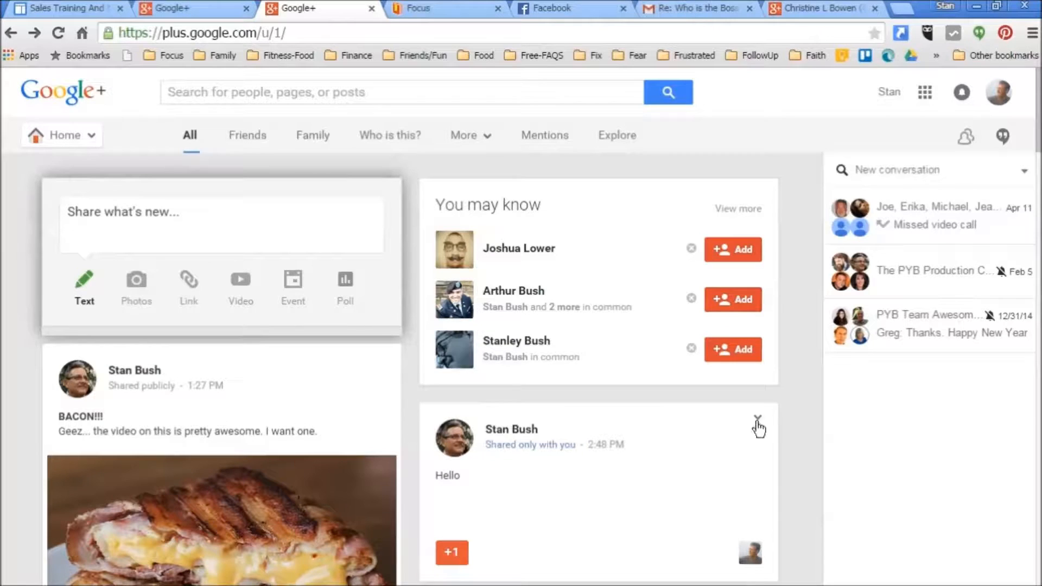
# Step: Switch to the other profile's tab showing the Hello post shared only with you
pyautogui.click(757, 418)
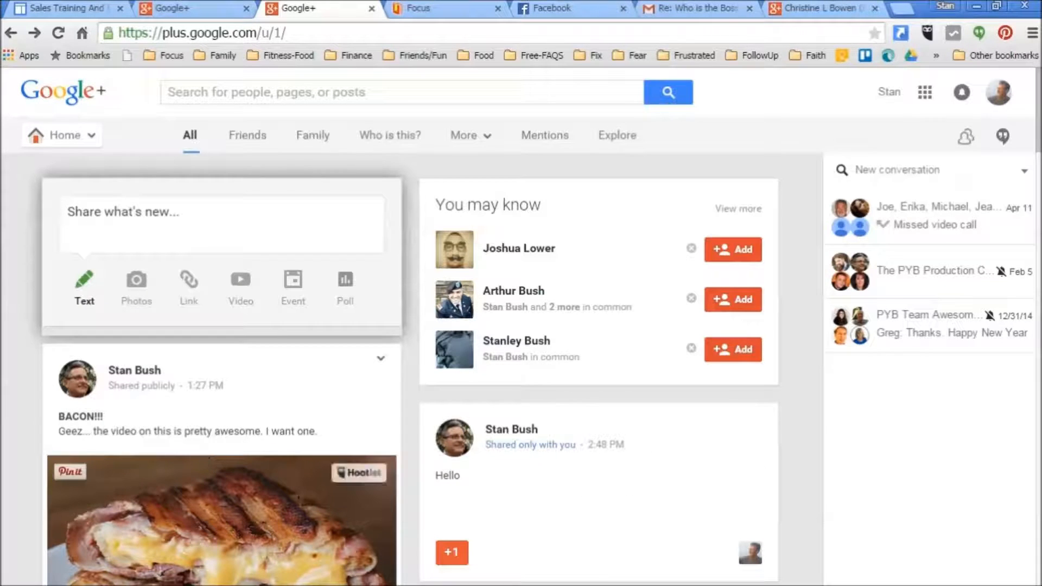
pyautogui.moveTo(1029, 139)
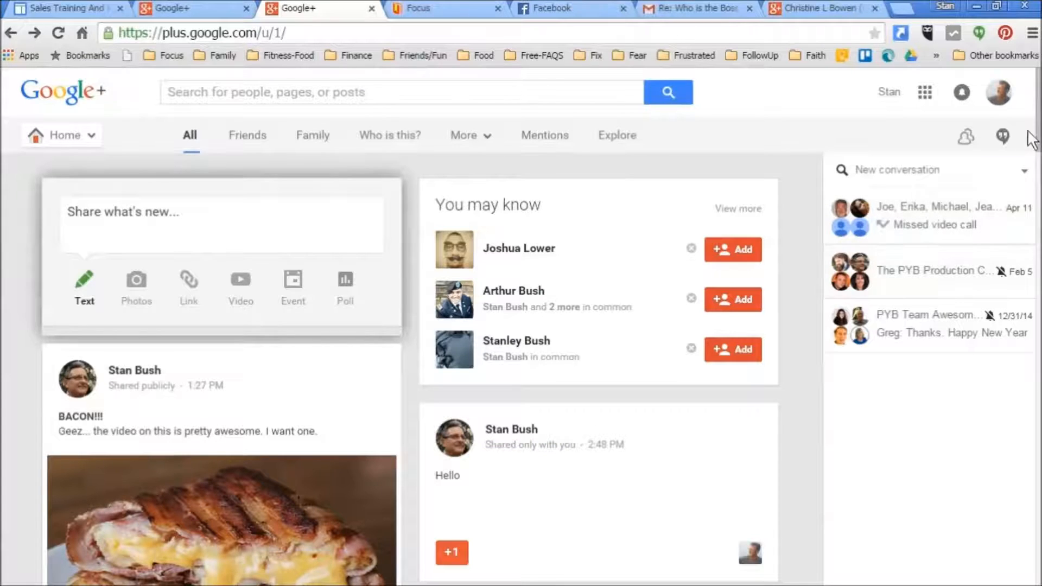
# Step: Scroll the stream and start a comment on the earlier 2:16 PM Hello post
pyautogui.scroll(-3)
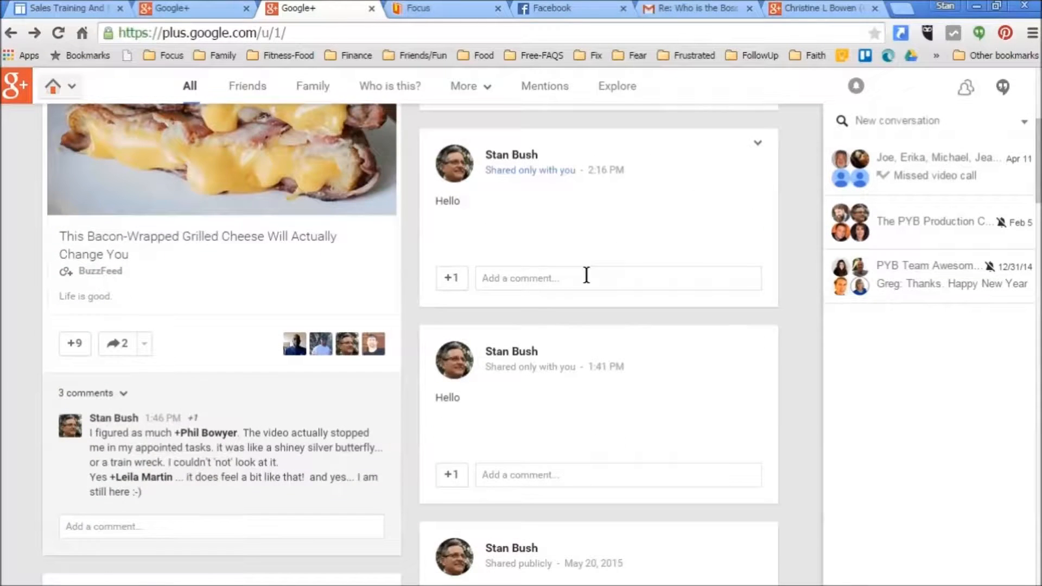
pyautogui.click(598, 278)
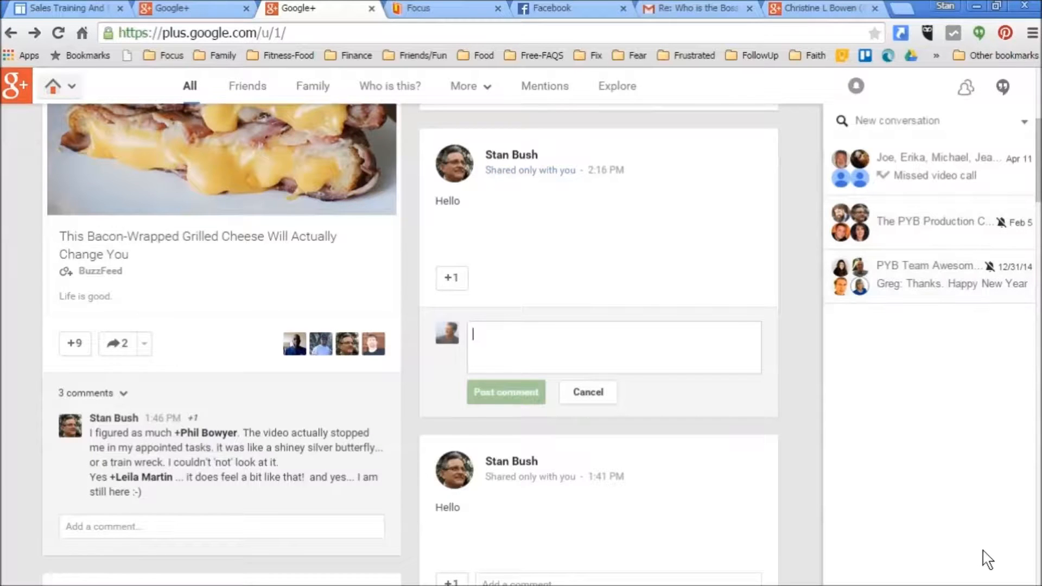
pyautogui.moveTo(516, 210)
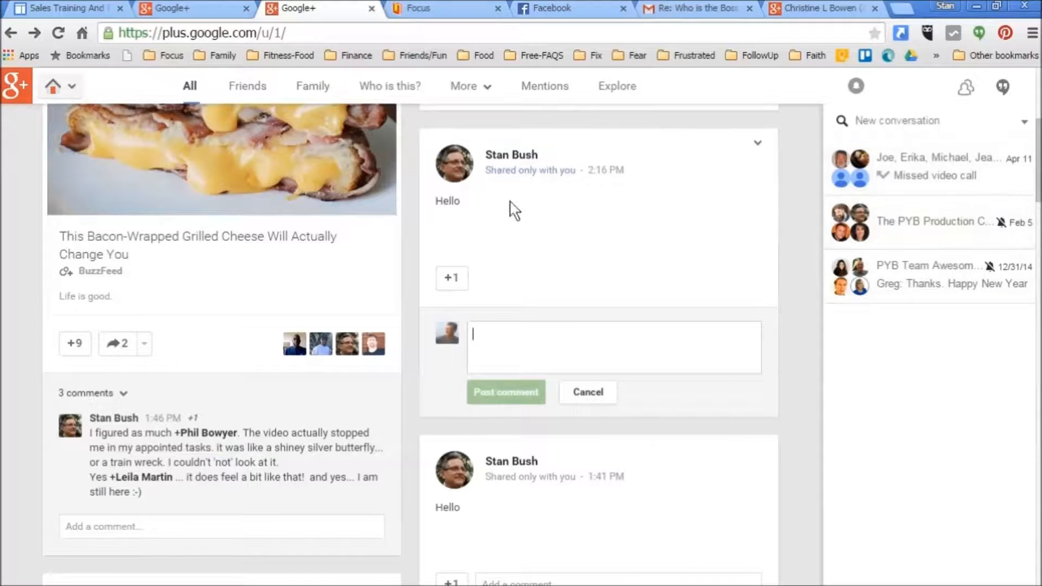
pyautogui.moveTo(117, 343)
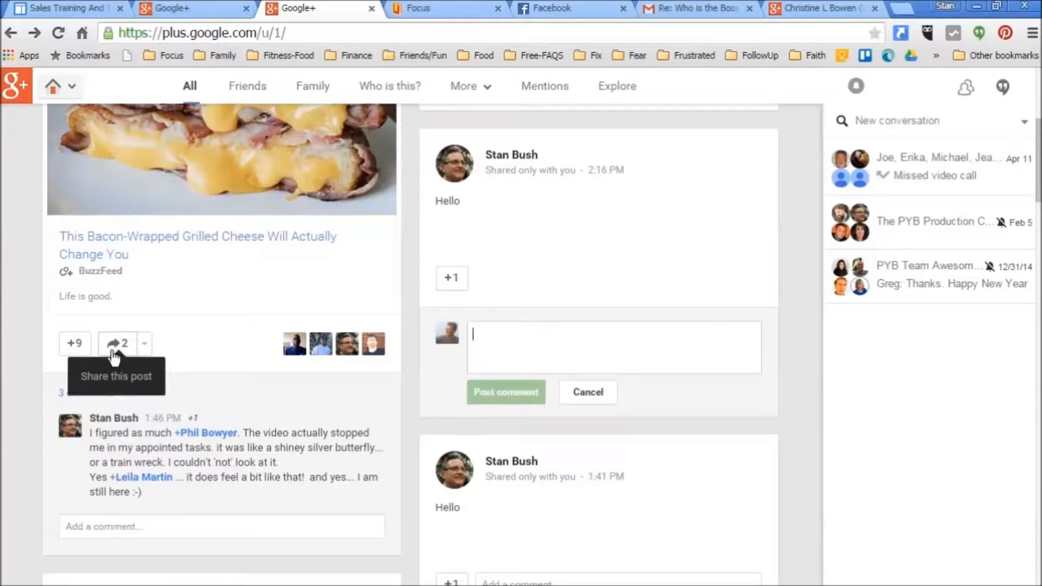
pyautogui.moveTo(691, 498)
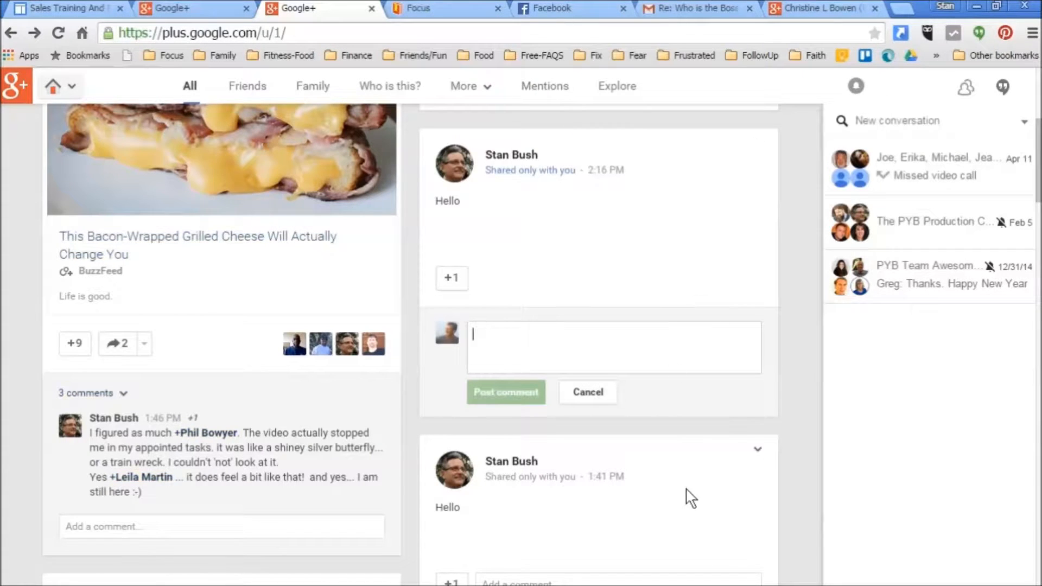
pyautogui.moveTo(698, 541)
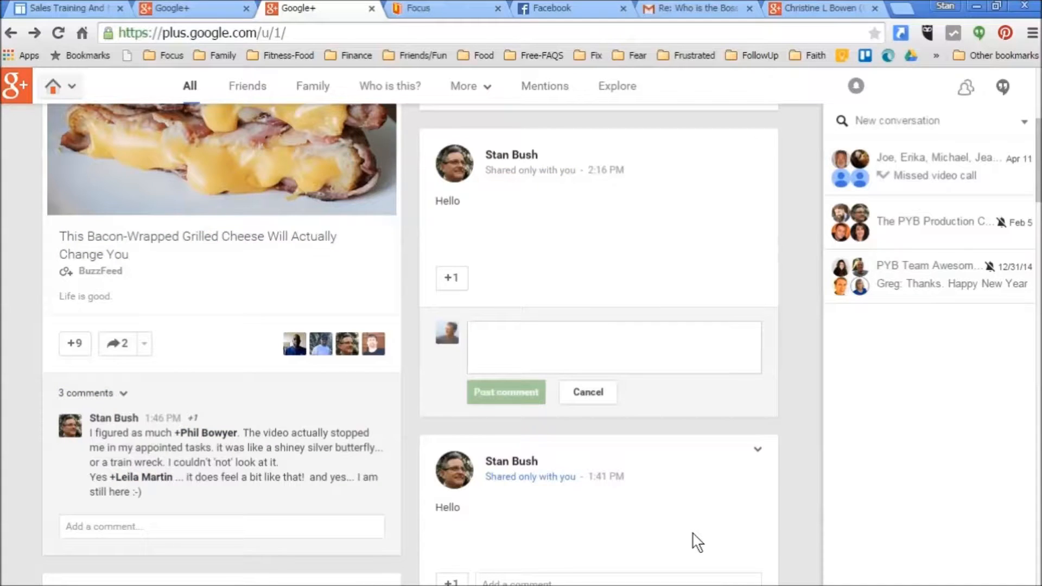